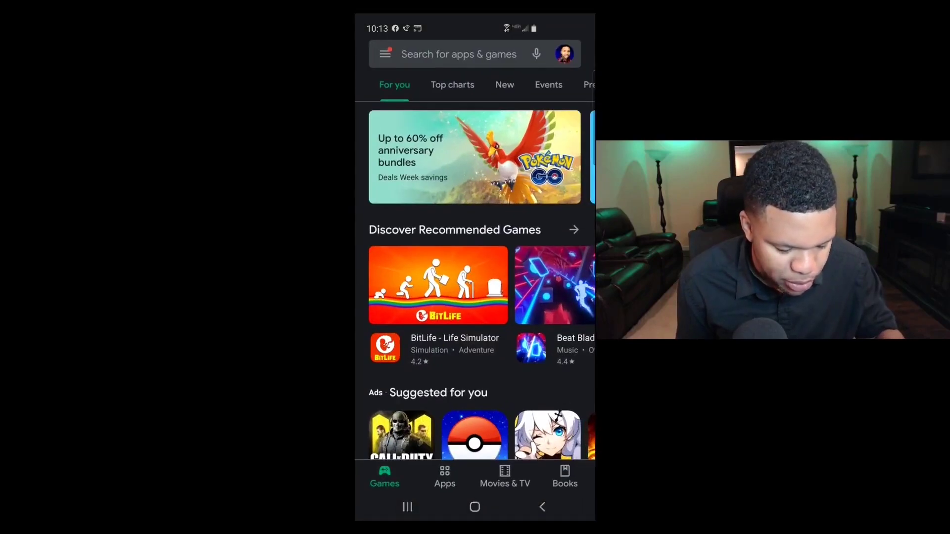
# Step: Search the Play Store for 'dolphin emulator' and install Dolphin Emulator
pyautogui.click(459, 54)
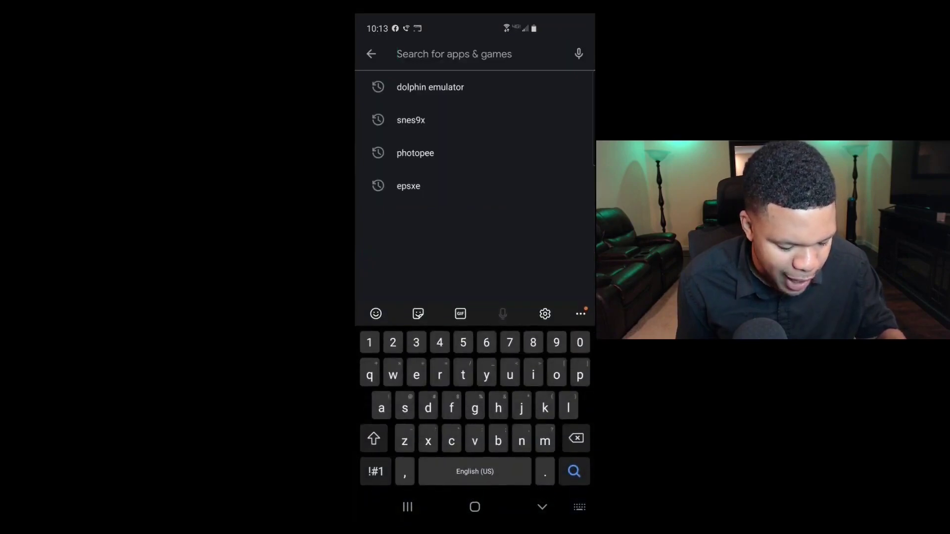
pyautogui.click(430, 86)
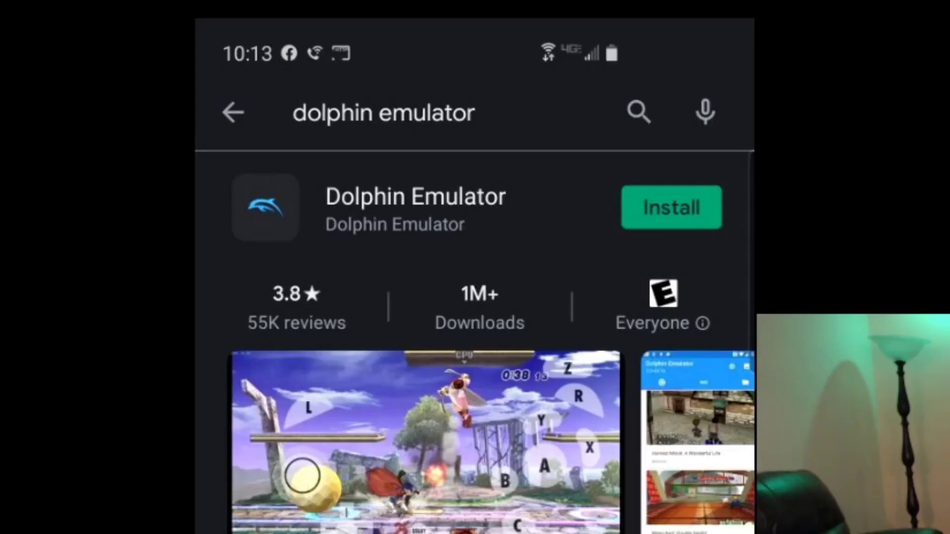
pyautogui.click(671, 207)
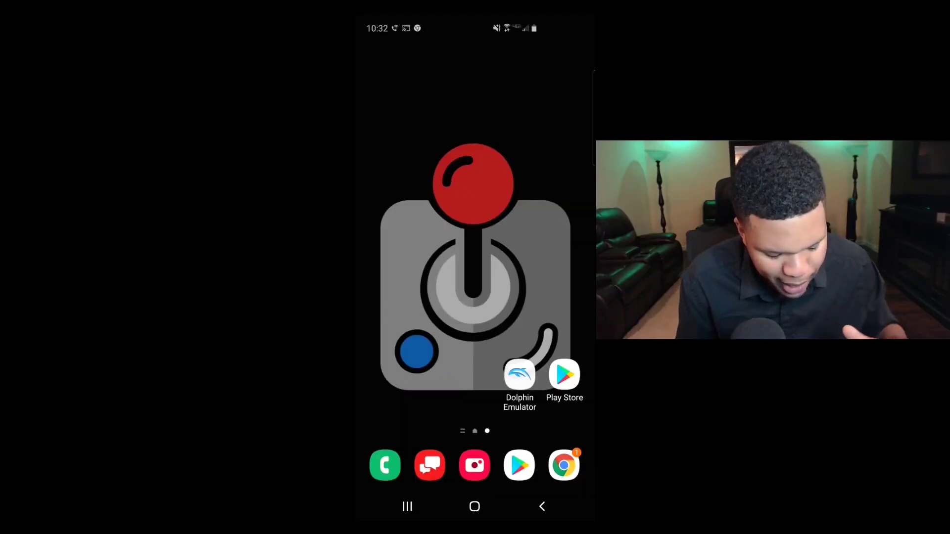
# Step: Launch Dolphin Emulator, allow file access and answer the usage statistics prompt
pyautogui.click(519, 375)
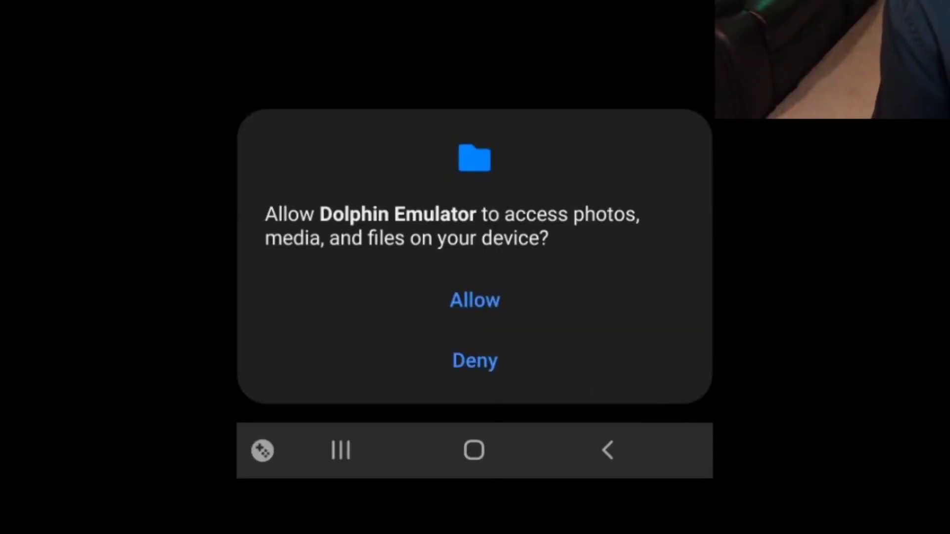
pyautogui.click(474, 300)
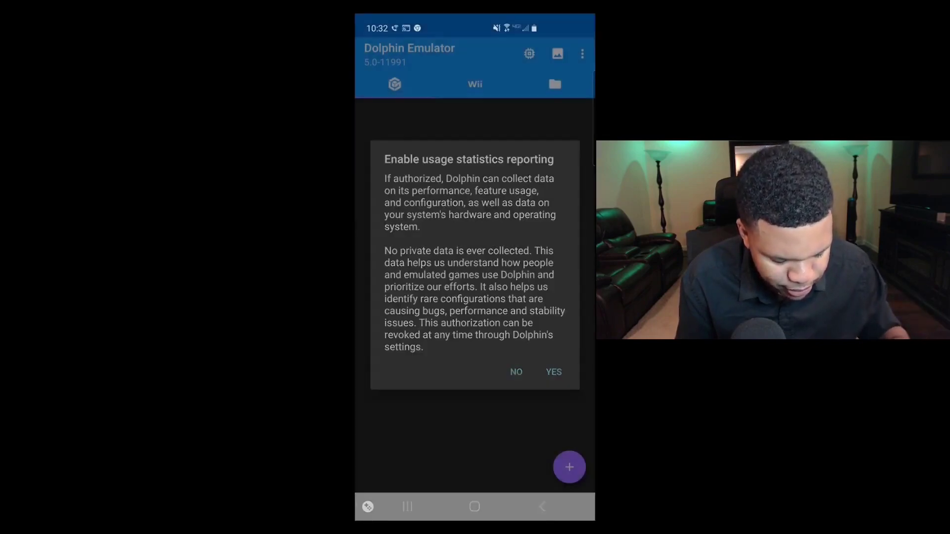
pyautogui.click(515, 372)
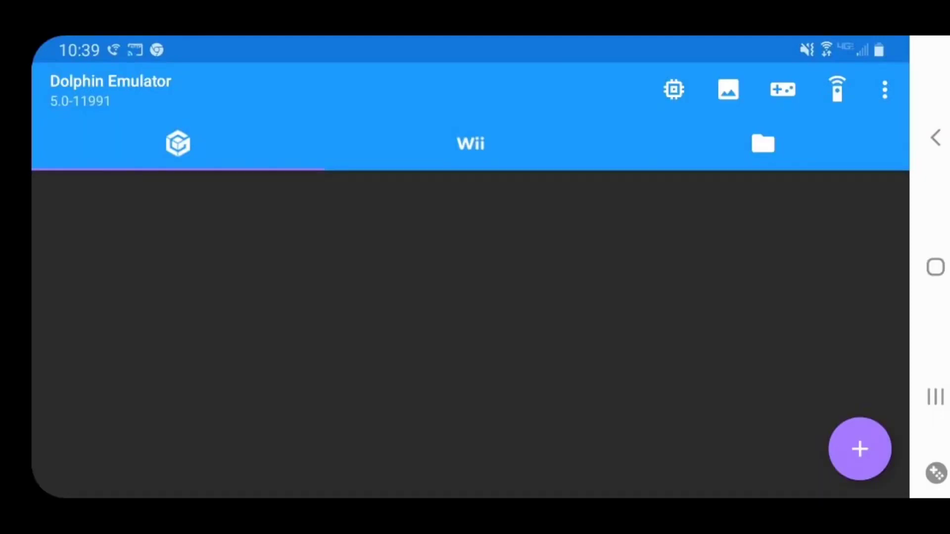
# Step: Add the Gamecube folder as a game directory via the + button
pyautogui.click(858, 450)
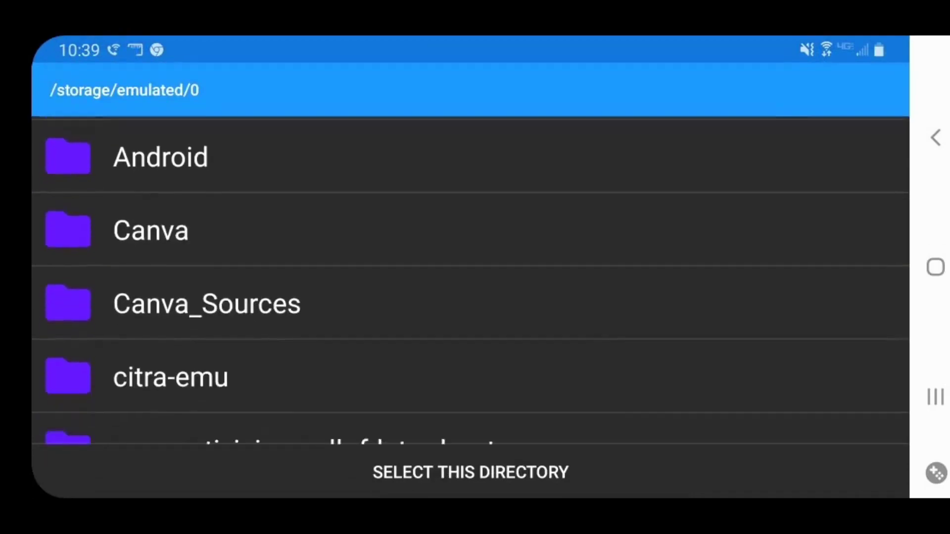
pyautogui.scroll(-3)
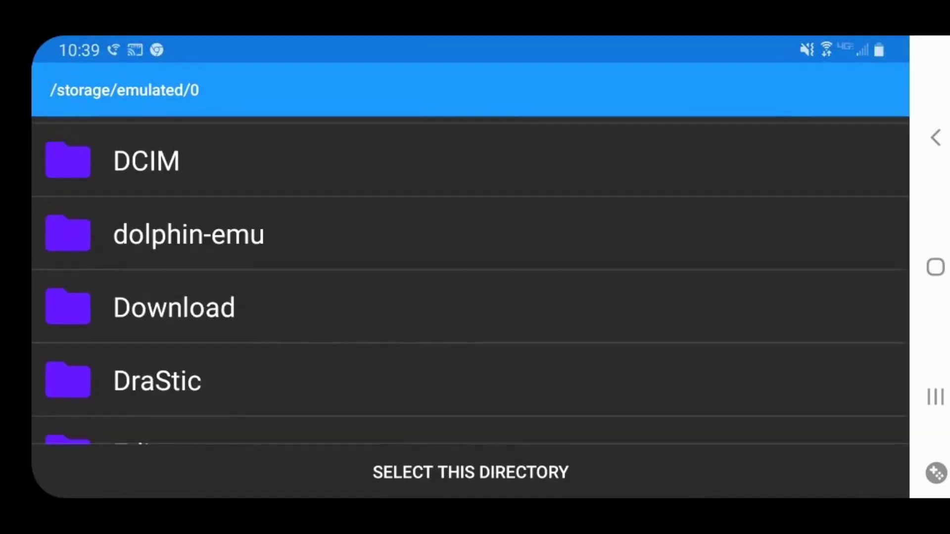
pyautogui.scroll(-3)
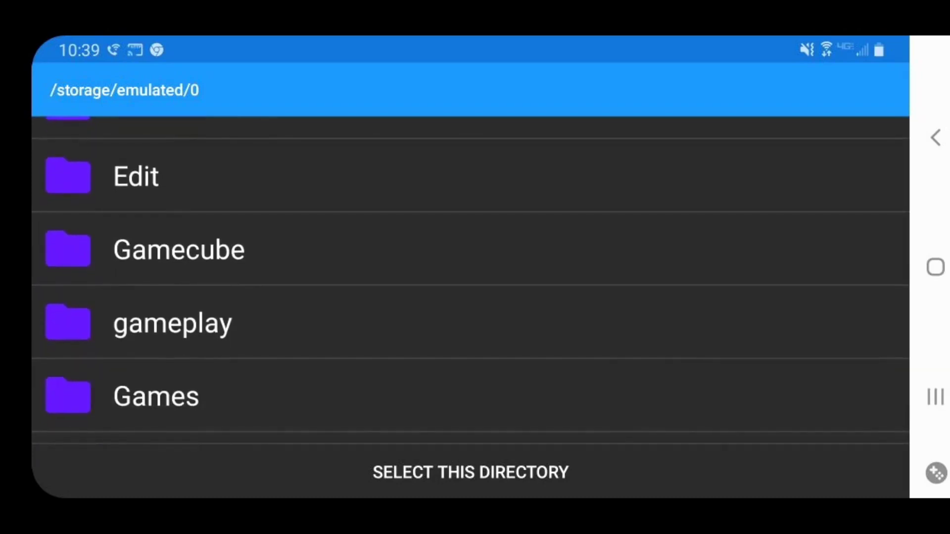
pyautogui.click(178, 248)
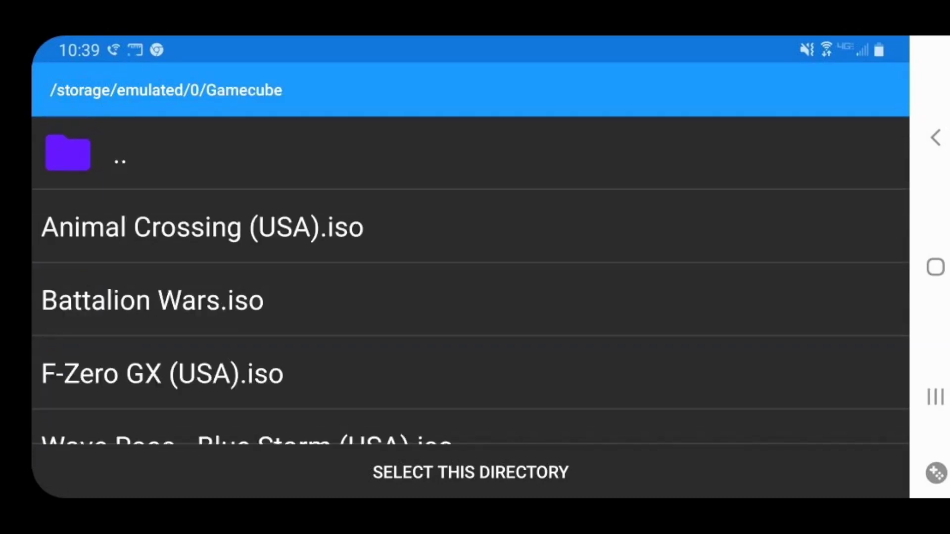
pyautogui.scroll(3)
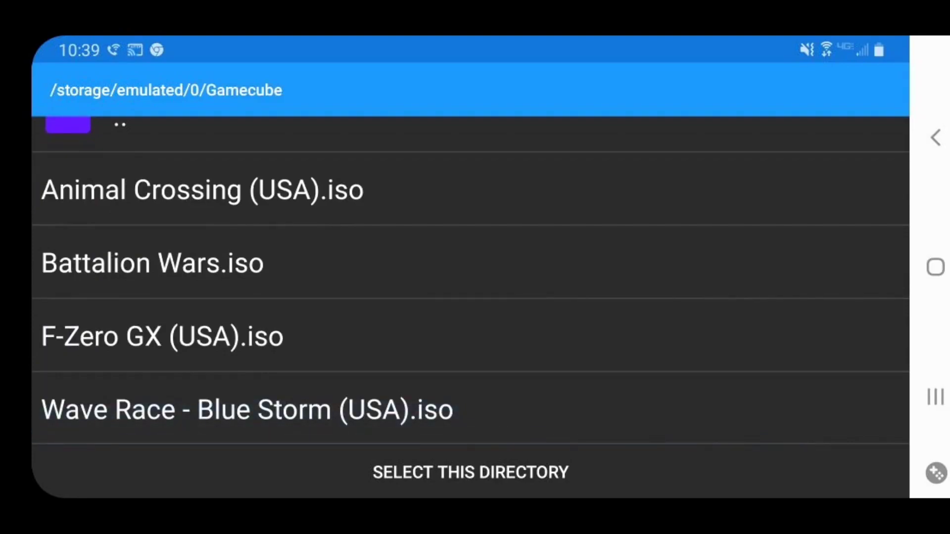
pyautogui.click(470, 472)
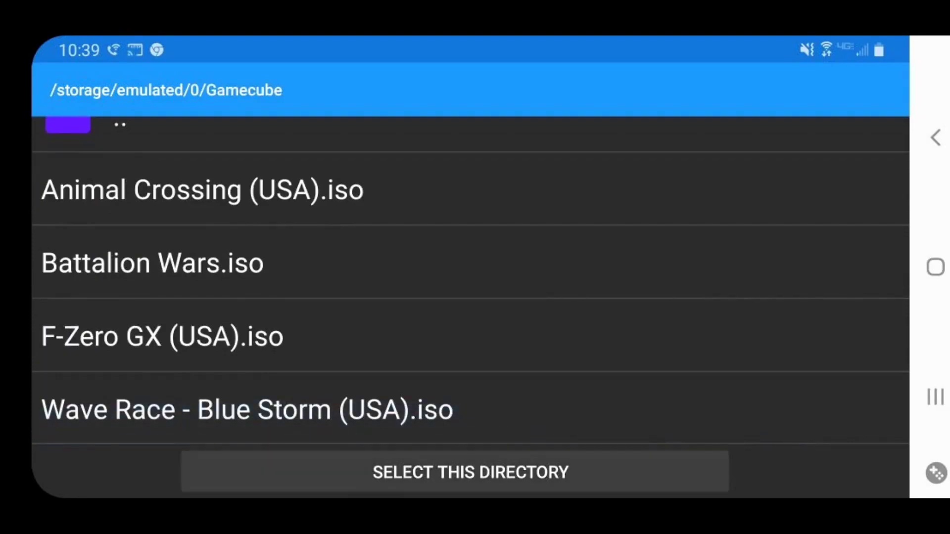
pyautogui.click(469, 472)
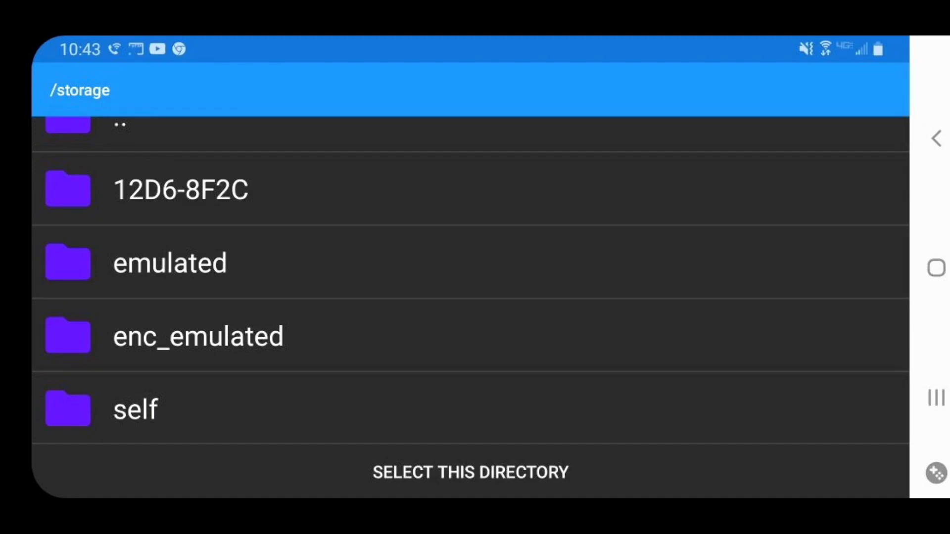
# Step: Browse into the 12D6-8F2C SD card in the folder picker and select it
pyautogui.click(180, 189)
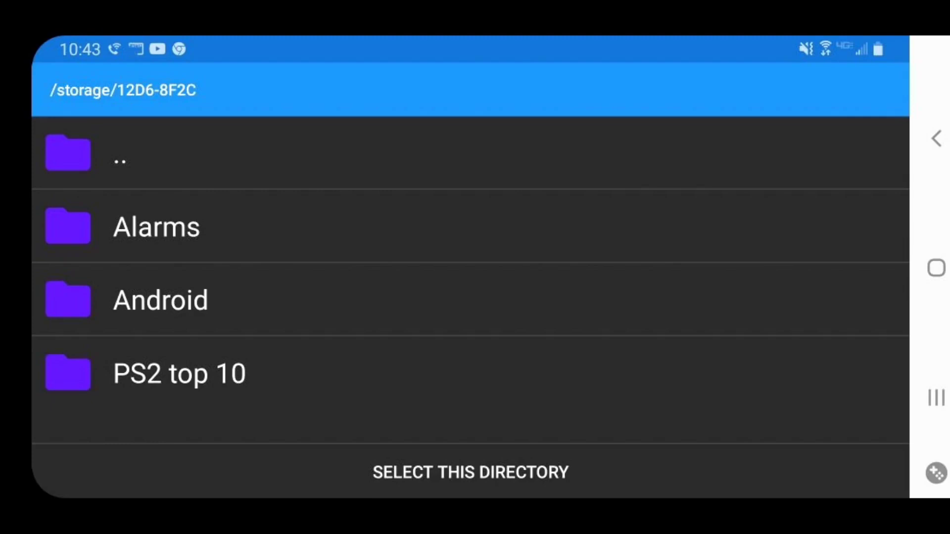
pyautogui.click(469, 473)
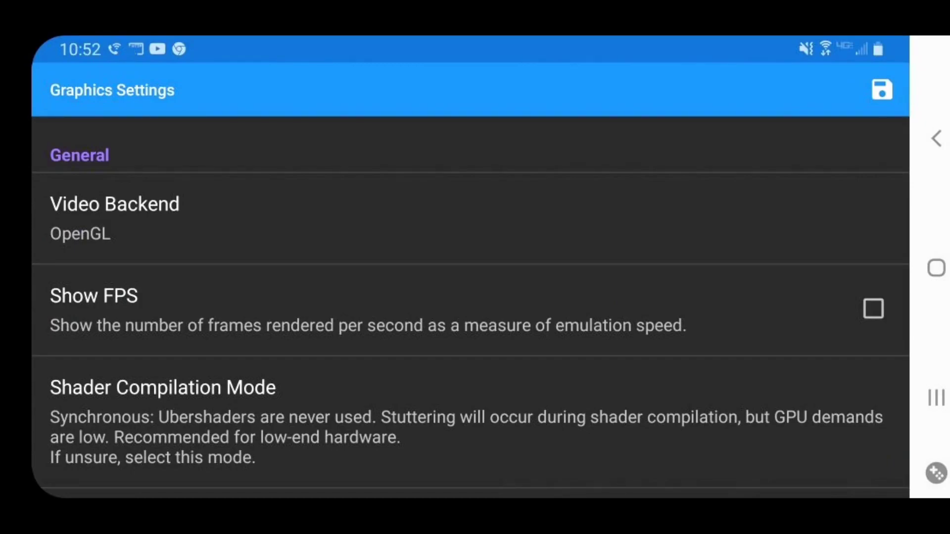
# Step: Enable Compile Shaders Before Starting and force a 16:9 aspect ratio in Graphics Settings
pyautogui.click(114, 218)
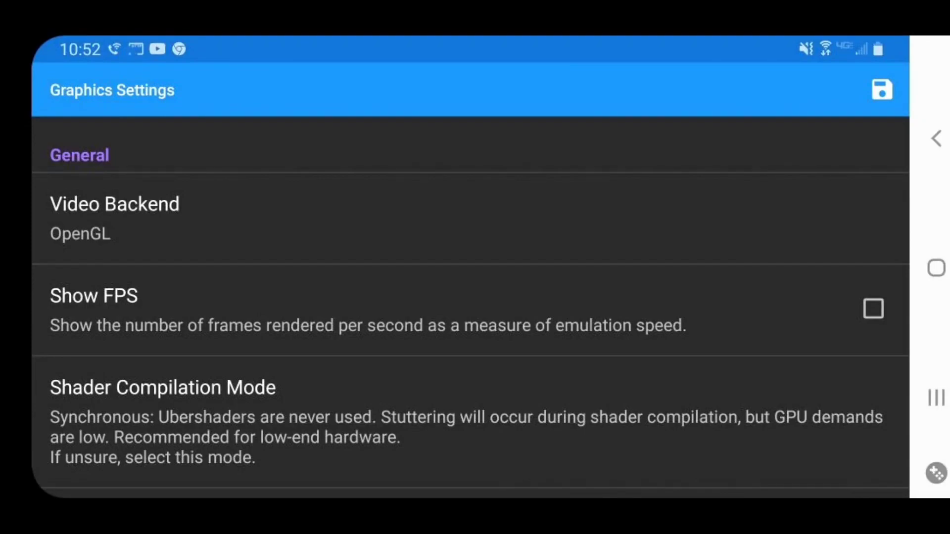
pyautogui.scroll(-3)
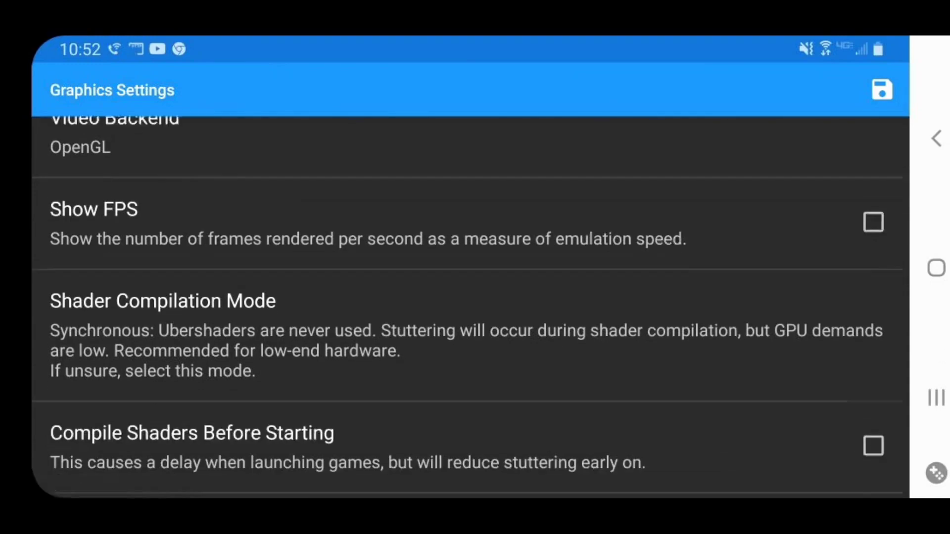
pyautogui.scroll(-3)
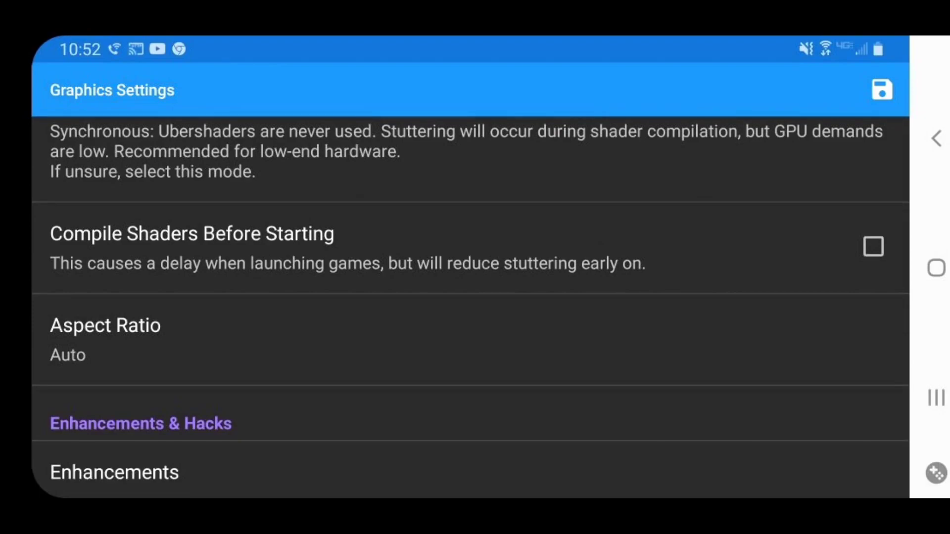
pyautogui.click(872, 246)
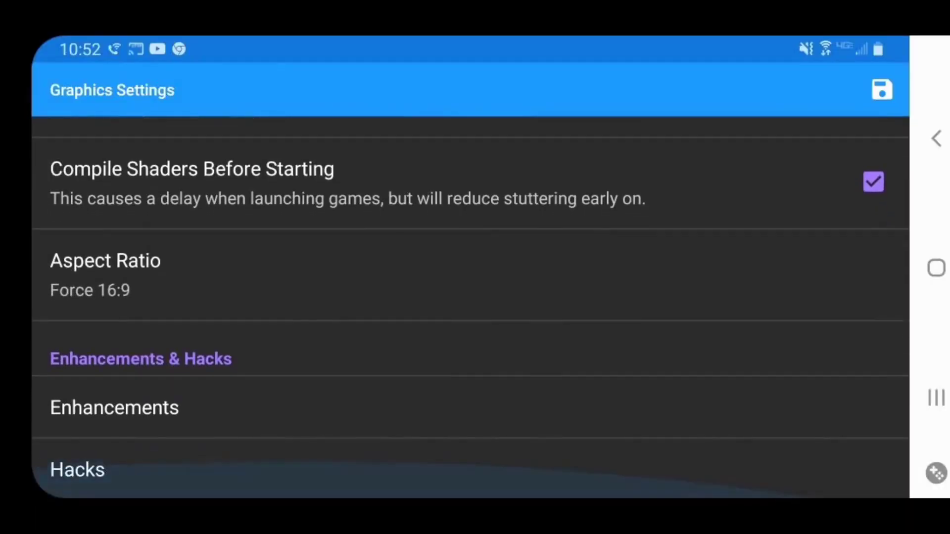
pyautogui.click(115, 407)
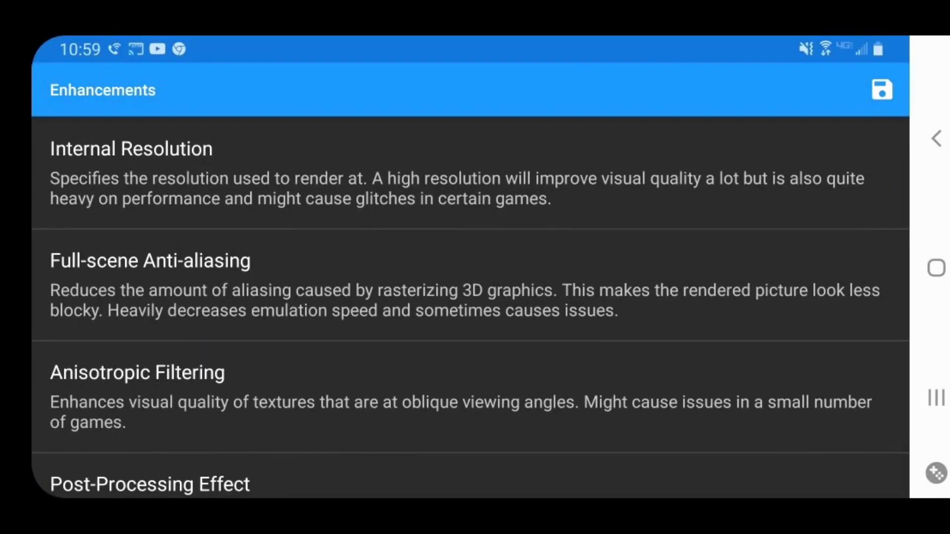
# Step: Review Internal Resolution, Scaled EFB Copy, Force 24-Bit Color and Arbitrary Mipmap Detection, then return to Graphics Settings
pyautogui.click(131, 149)
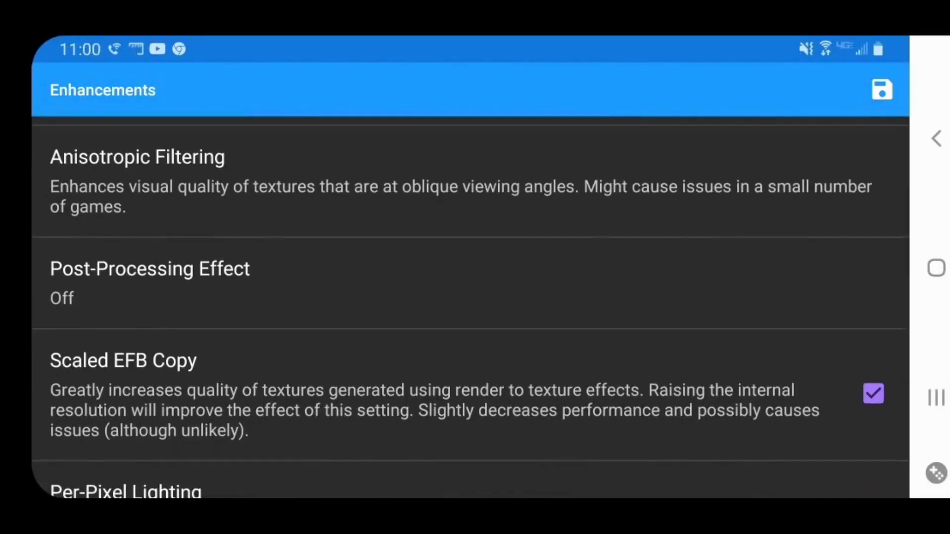
pyautogui.scroll(-3)
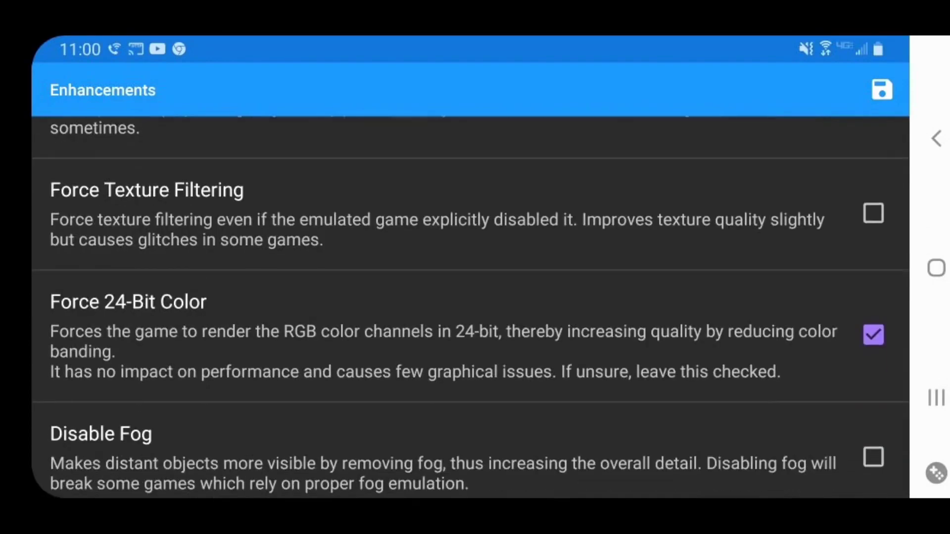
pyautogui.scroll(-3)
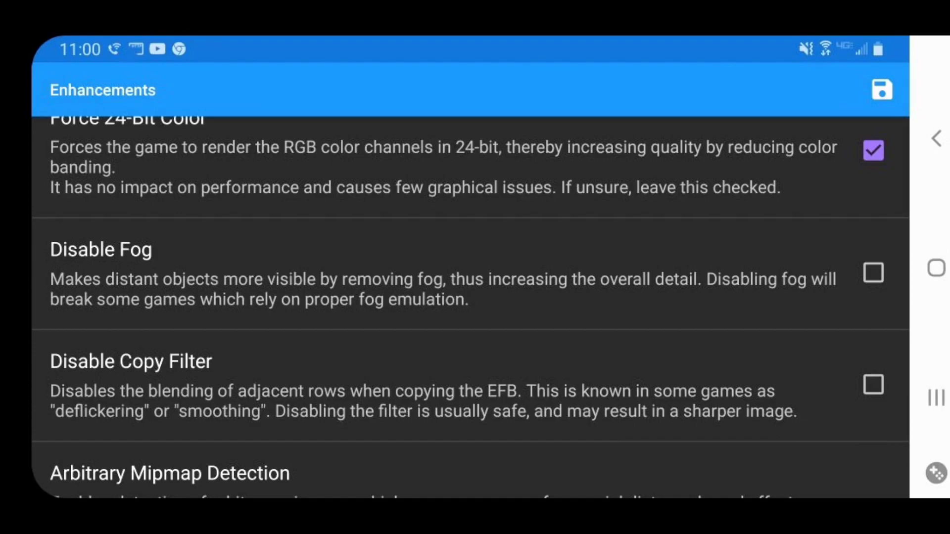
pyautogui.scroll(-3)
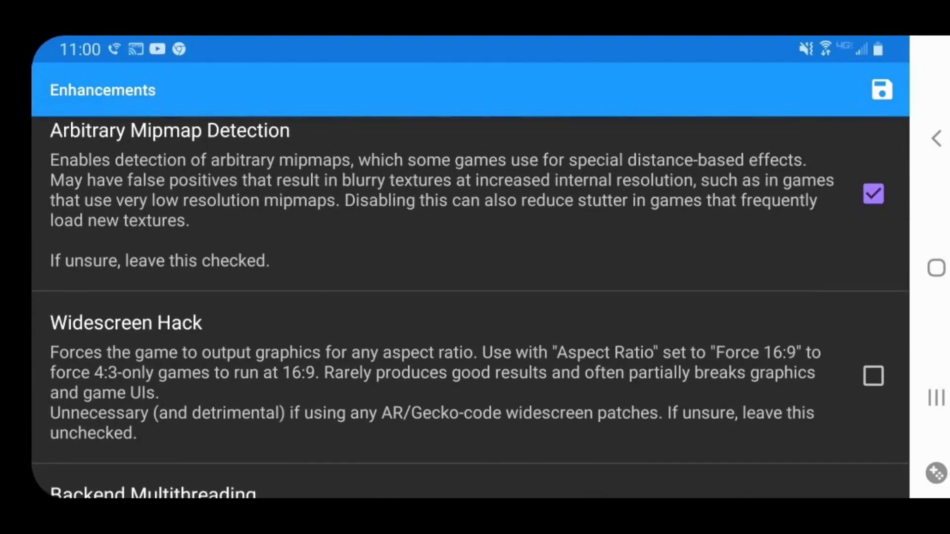
pyautogui.scroll(-3)
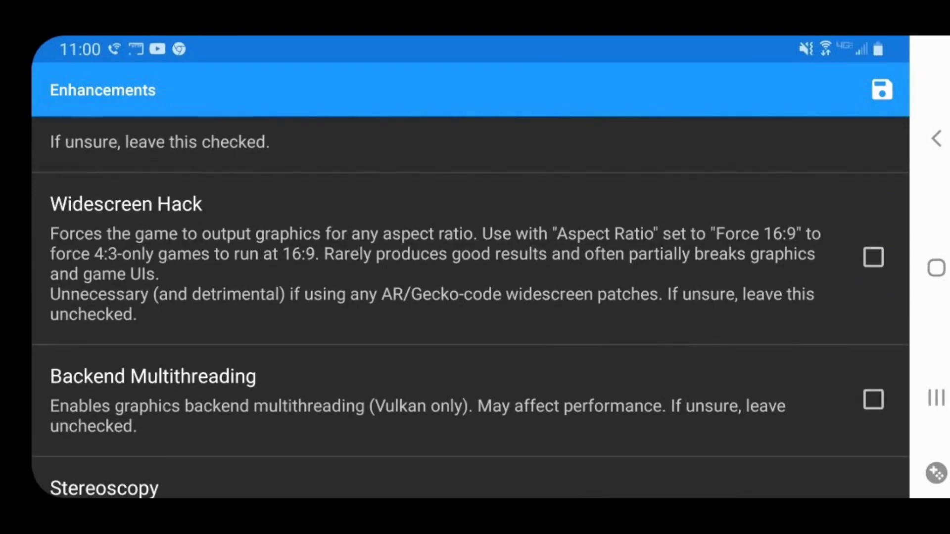
pyautogui.click(872, 257)
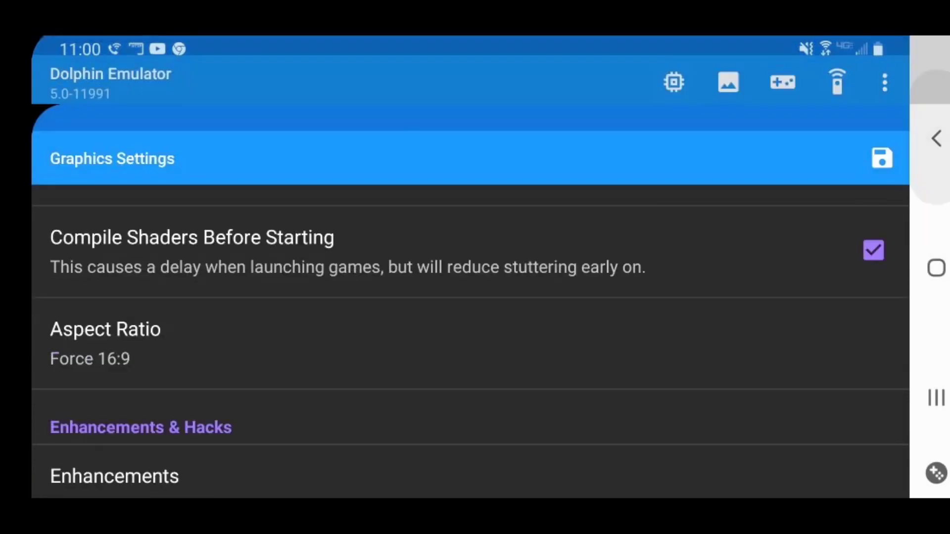
# Step: Leave Graphics Settings and go to the GameCube controller input settings
pyautogui.click(881, 157)
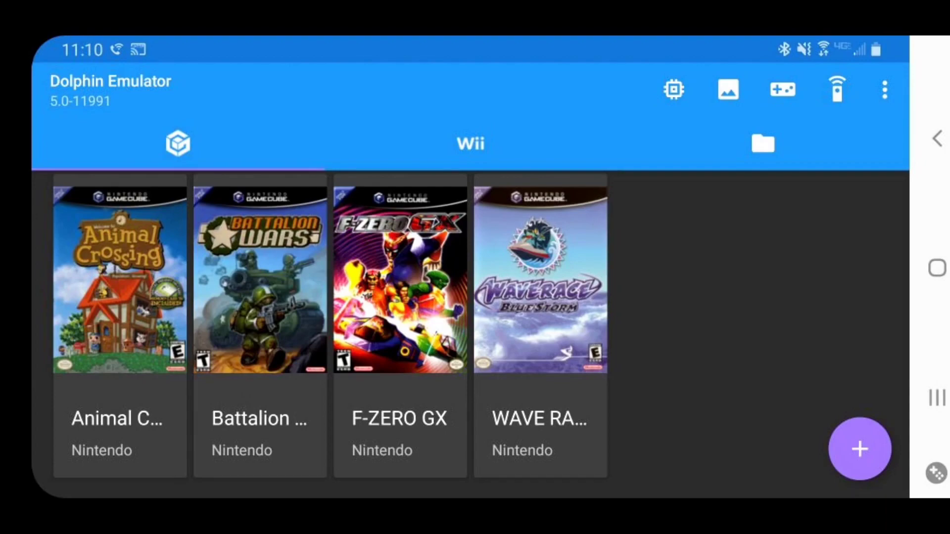
pyautogui.click(782, 89)
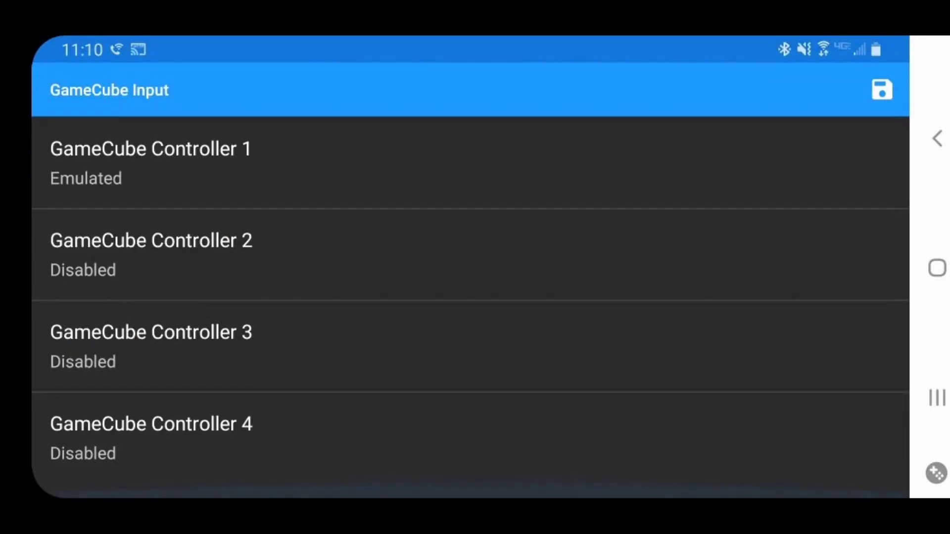
# Step: Set GameCube Controller 1 to Emulated to map it to the PG-9087S gamepad
pyautogui.click(151, 162)
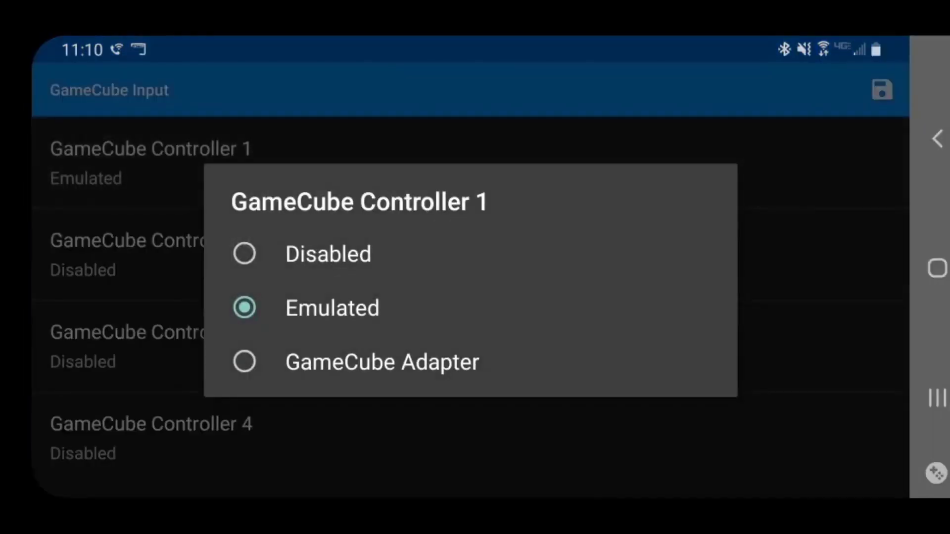
pyautogui.click(331, 308)
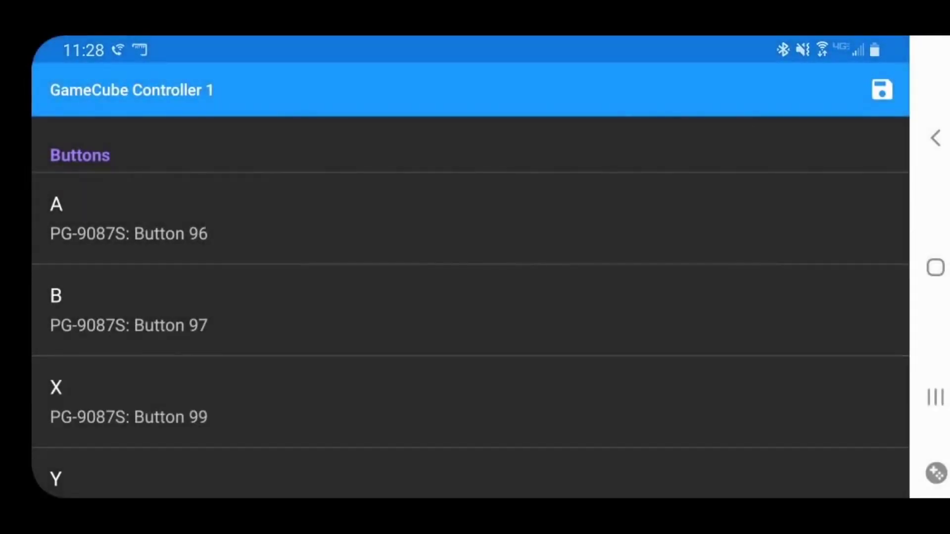
# Step: Scroll through the Controller 1 button mappings before launching F-ZERO GX
pyautogui.scroll(-3)
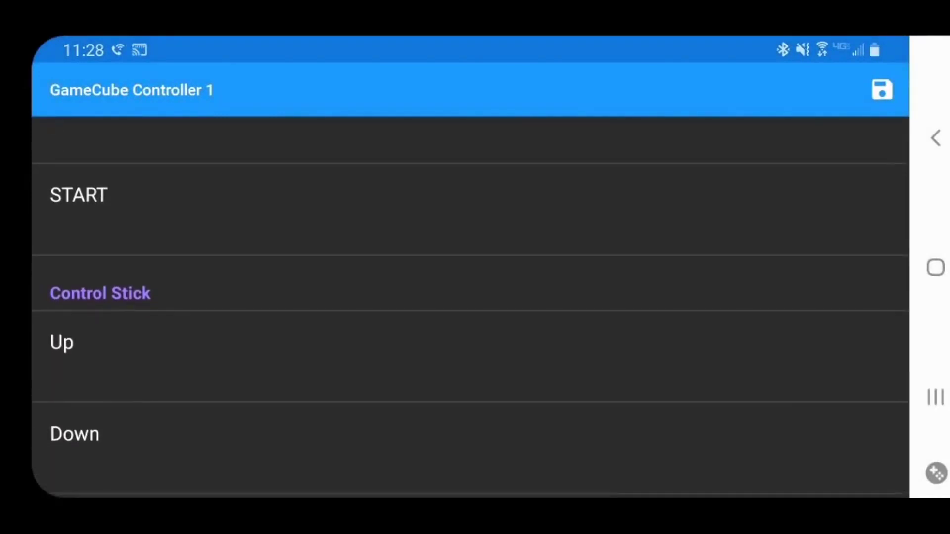
pyautogui.scroll(-3)
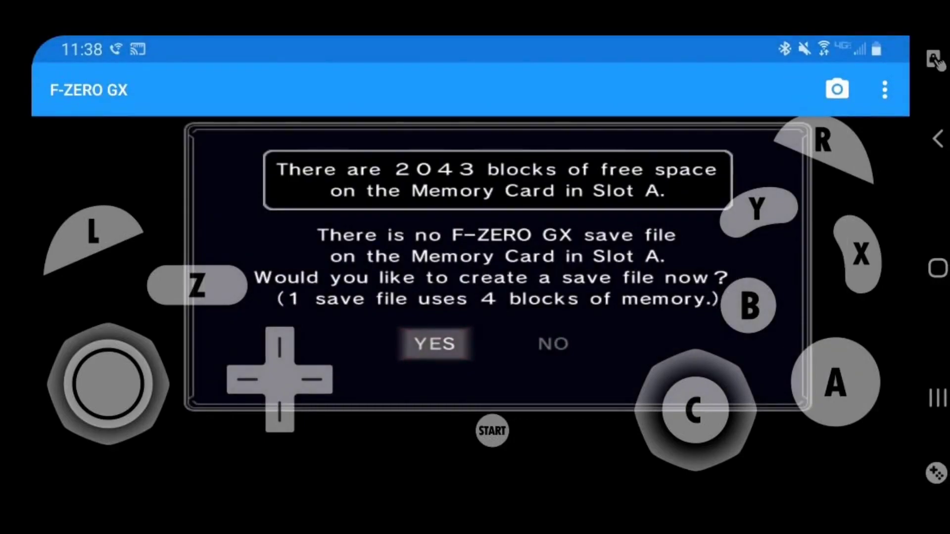
# Step: Bring up the Toggle Controls dialog from Configure Controls while F-Zero GX runs
pyautogui.click(885, 90)
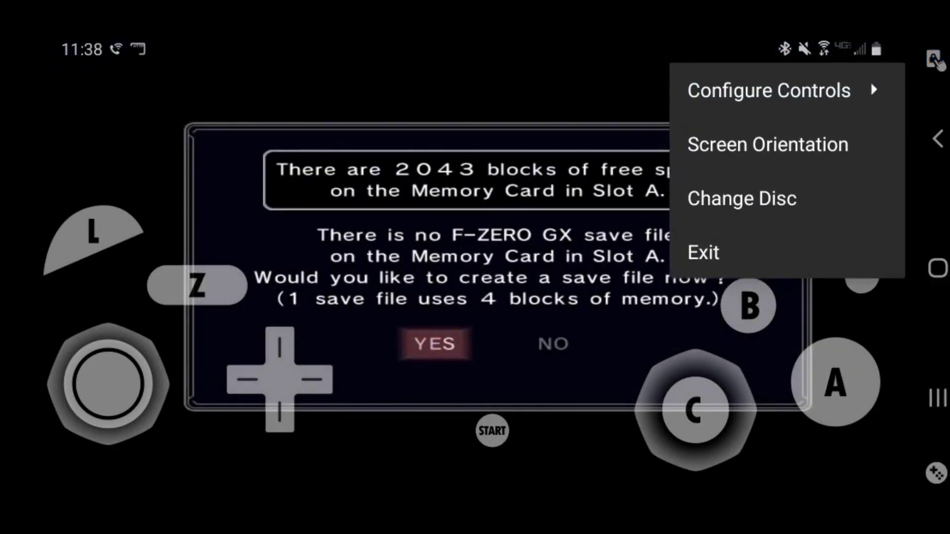
pyautogui.click(767, 90)
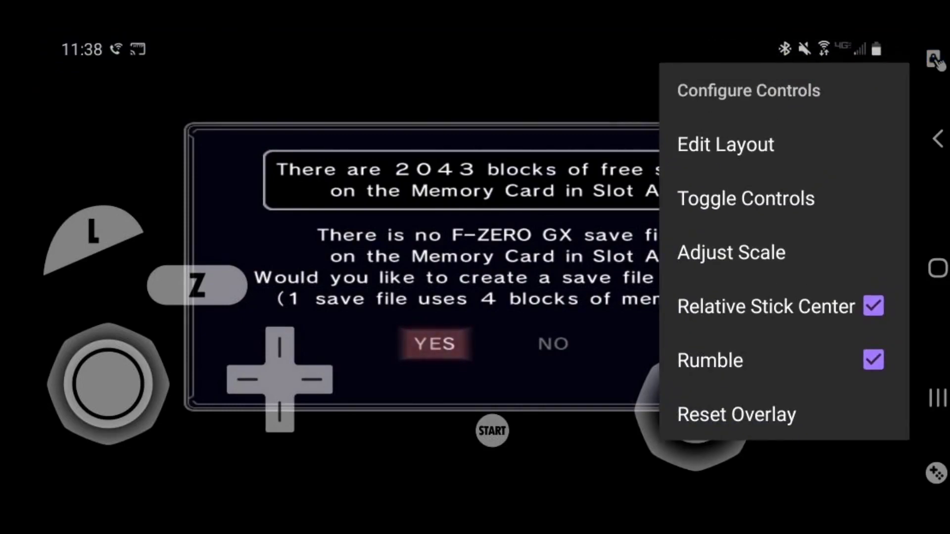
pyautogui.click(745, 198)
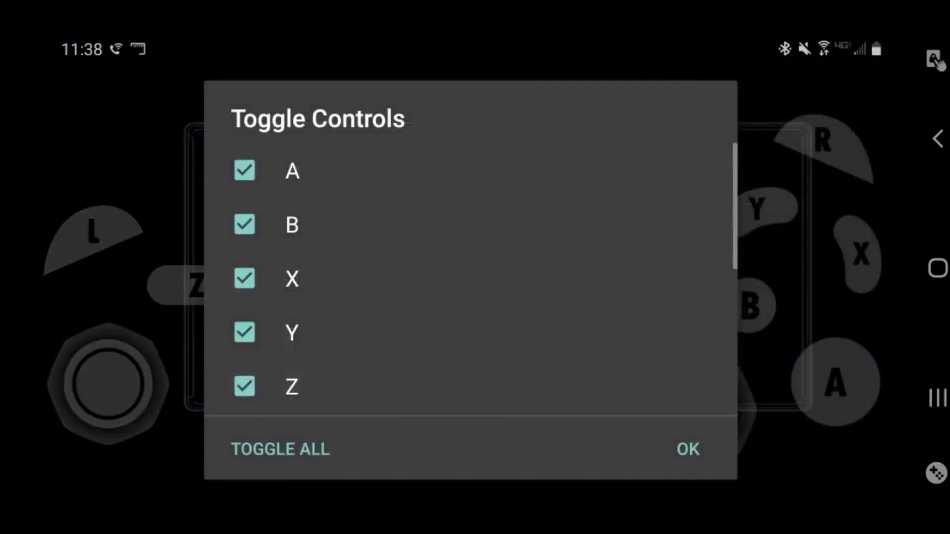